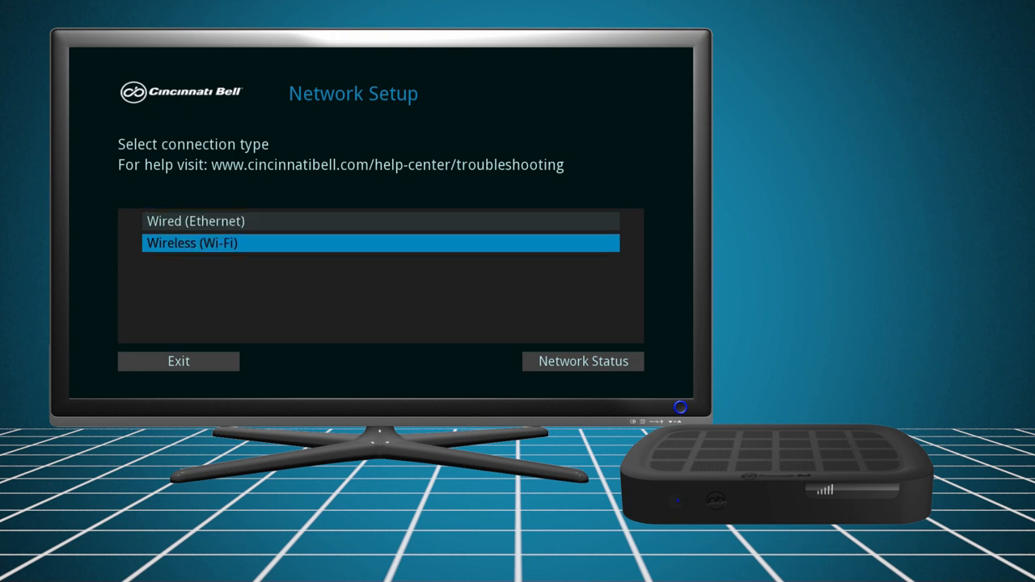
# Connect the set-top box over Wired (Ethernet) and finish back at the connection type list.
pyautogui.click(380, 243)
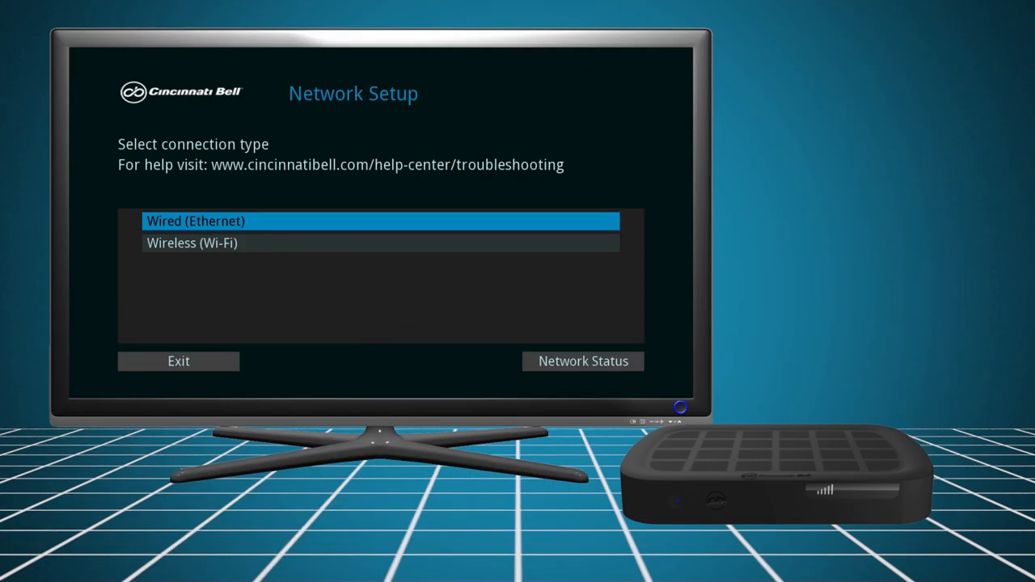
pyautogui.click(380, 220)
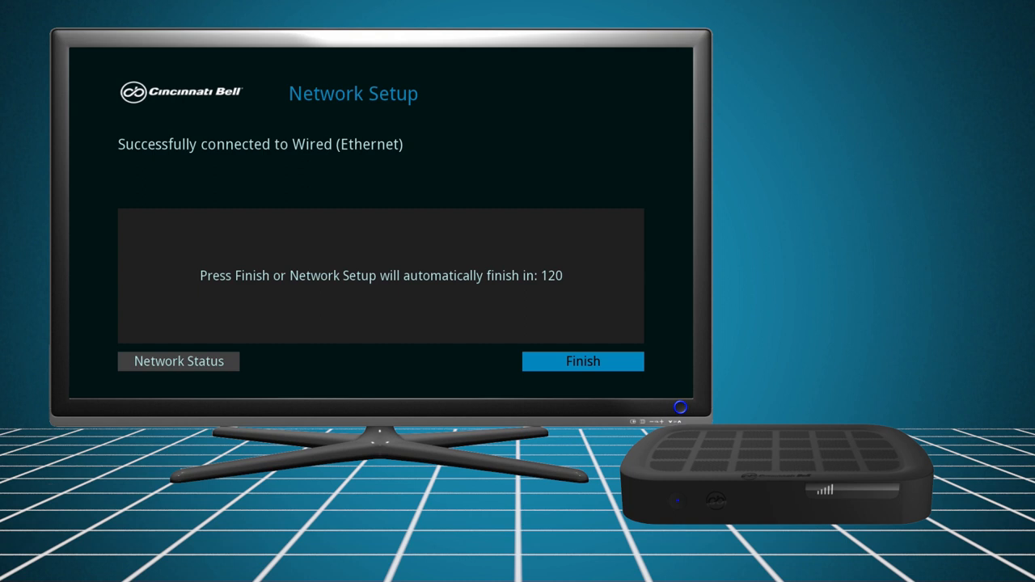
pyautogui.click(582, 361)
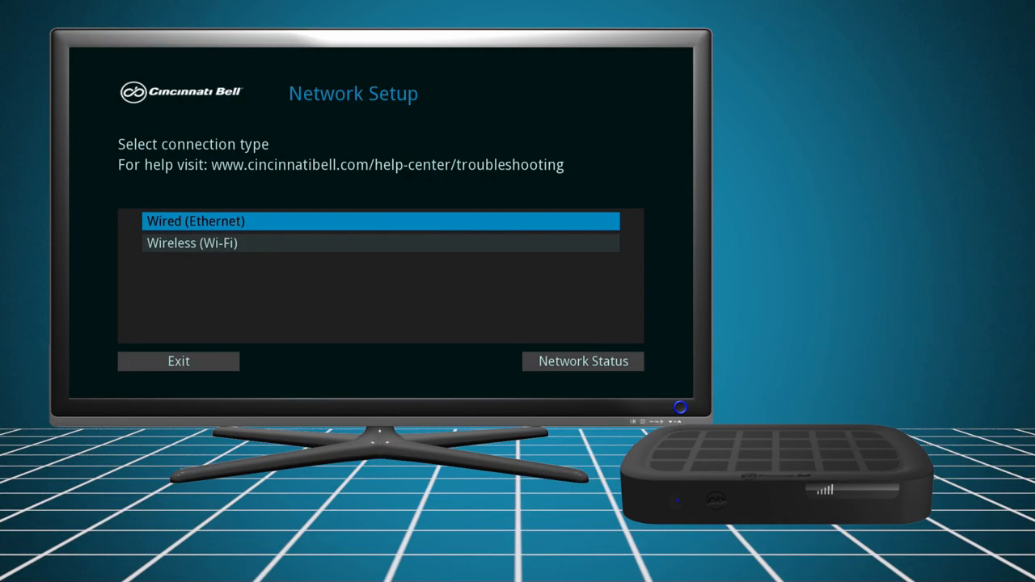
# Choose Wireless (Wi-Fi) and start a WPS connection, which ends in a connection-failed message.
pyautogui.click(380, 243)
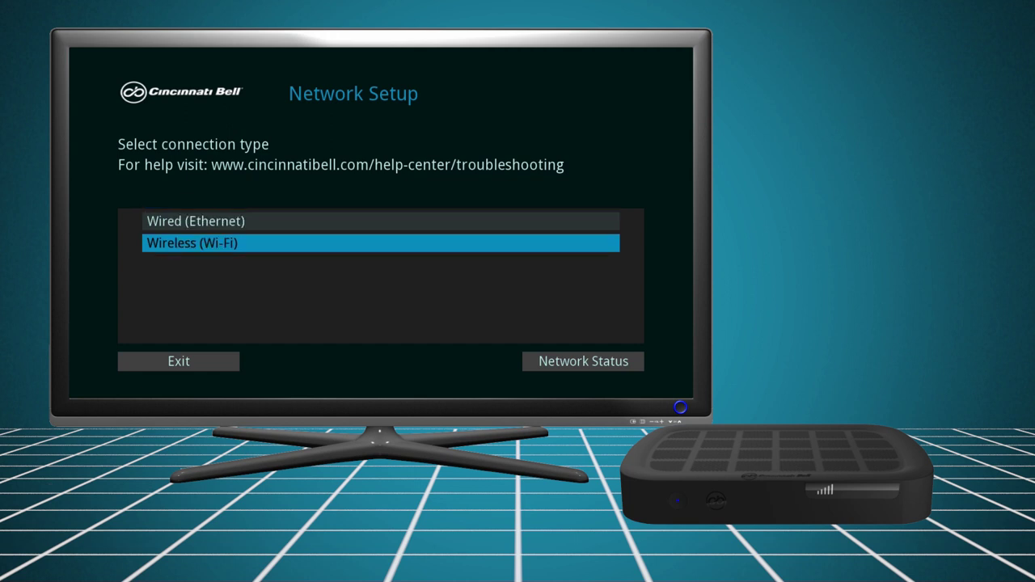
pyautogui.click(381, 243)
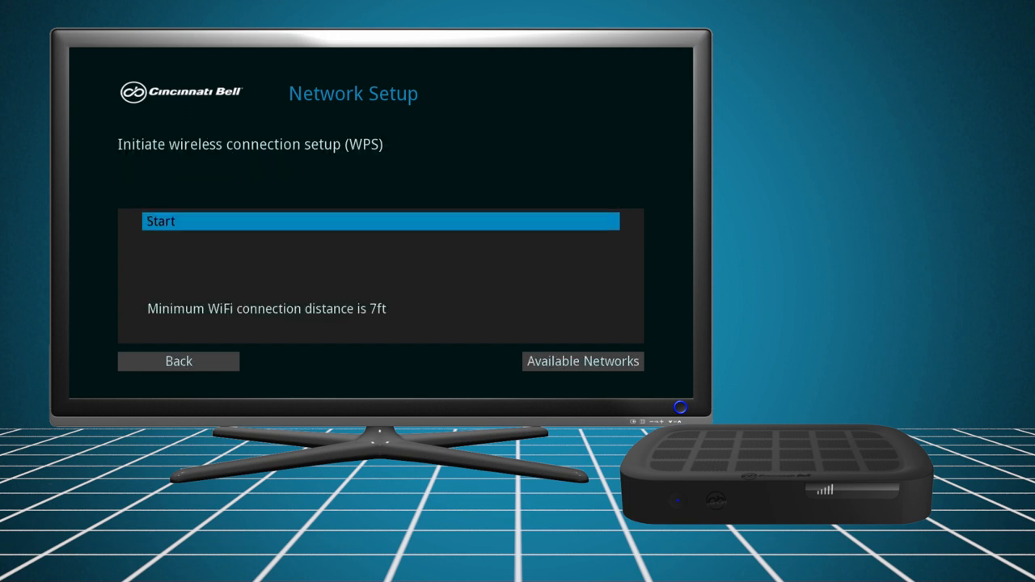
pyautogui.click(382, 220)
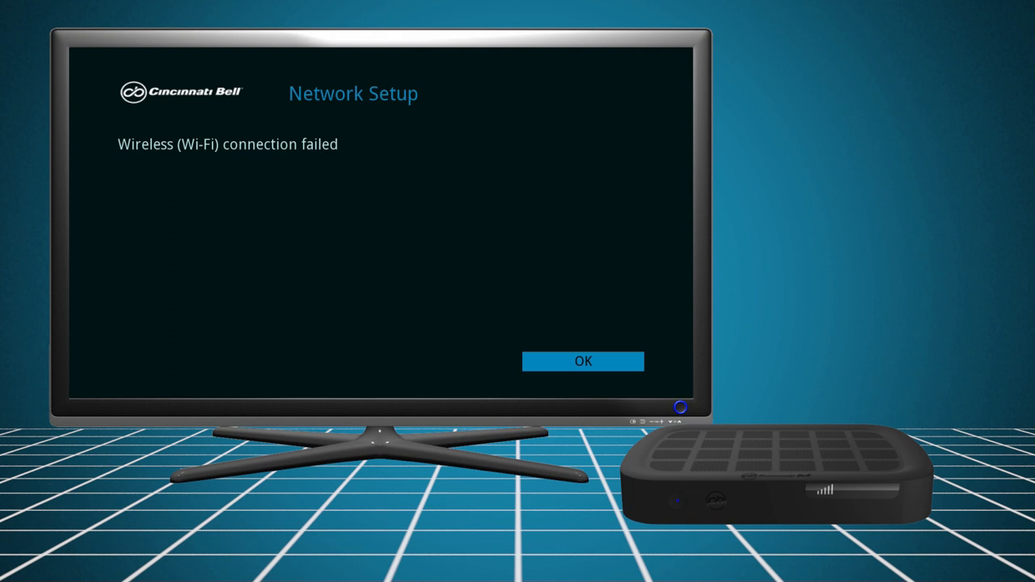
# Dismiss the failure notice and finish once connected to FiopticsTV112233.
pyautogui.click(583, 361)
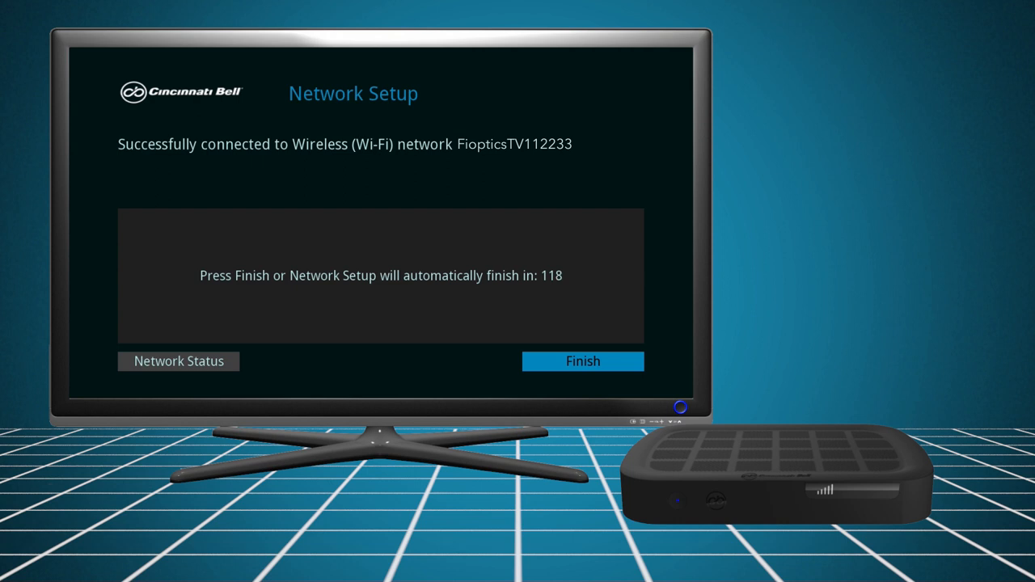
pyautogui.click(582, 361)
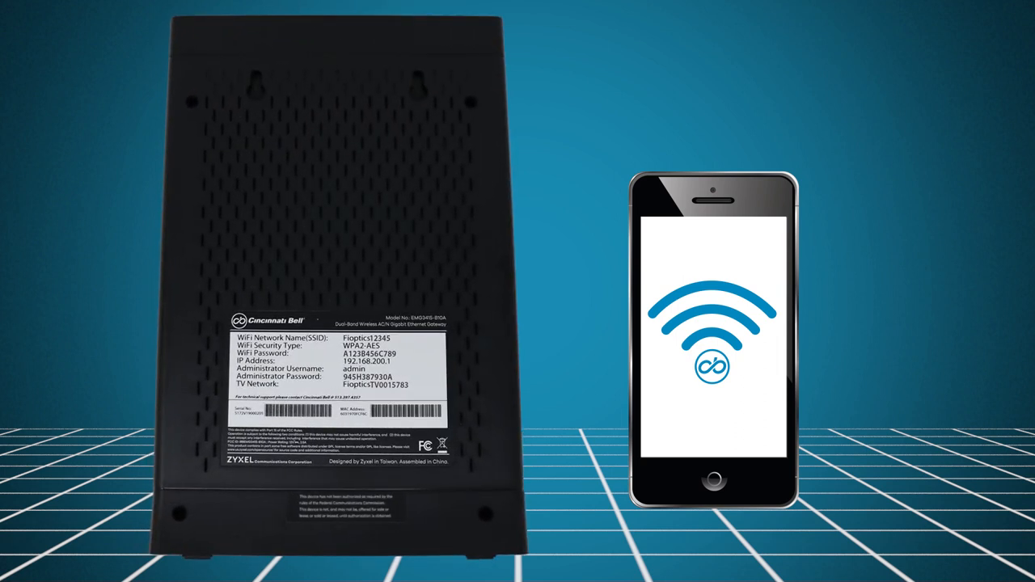
pyautogui.doubleClick(369, 338)
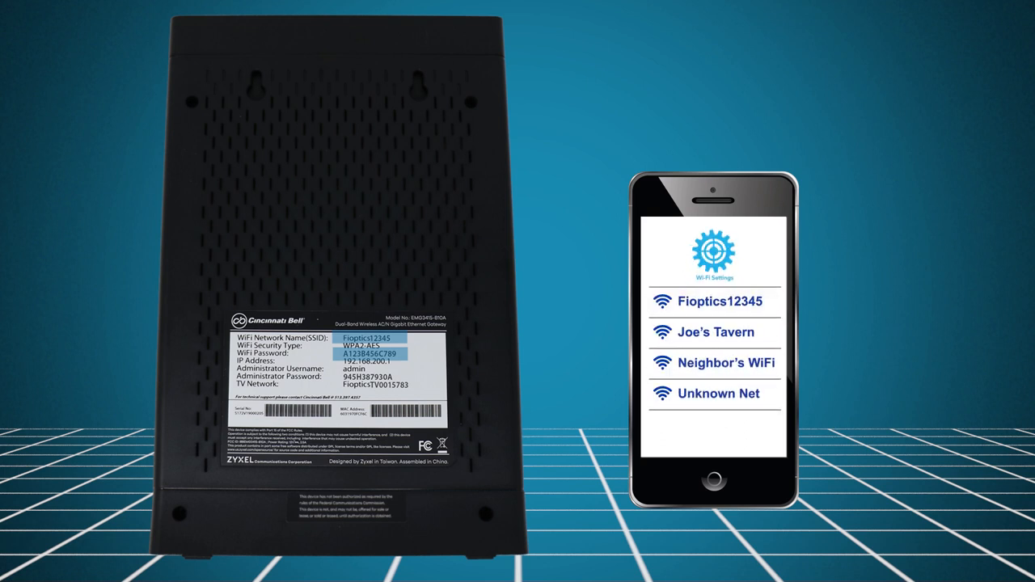
pyautogui.click(713, 301)
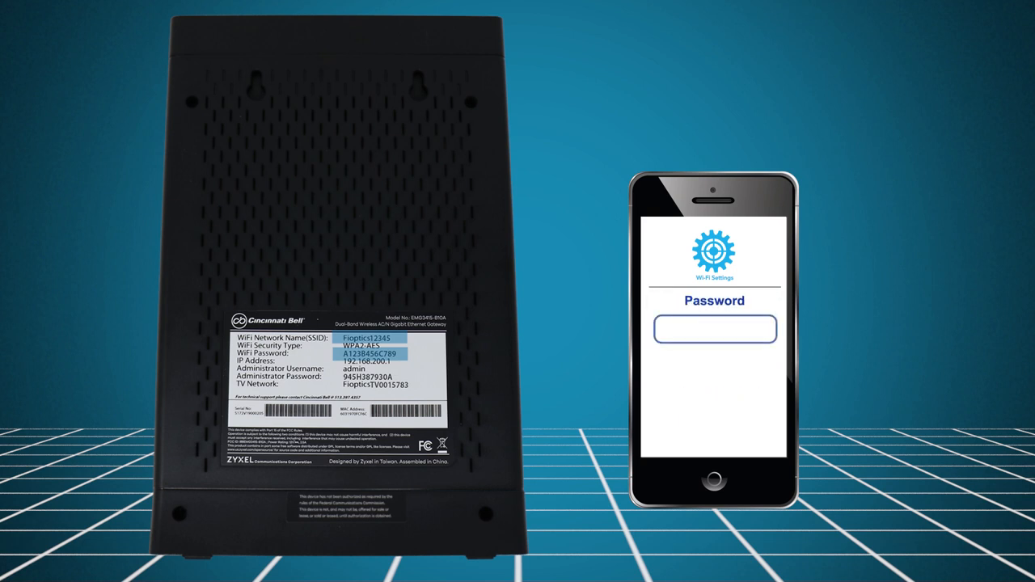
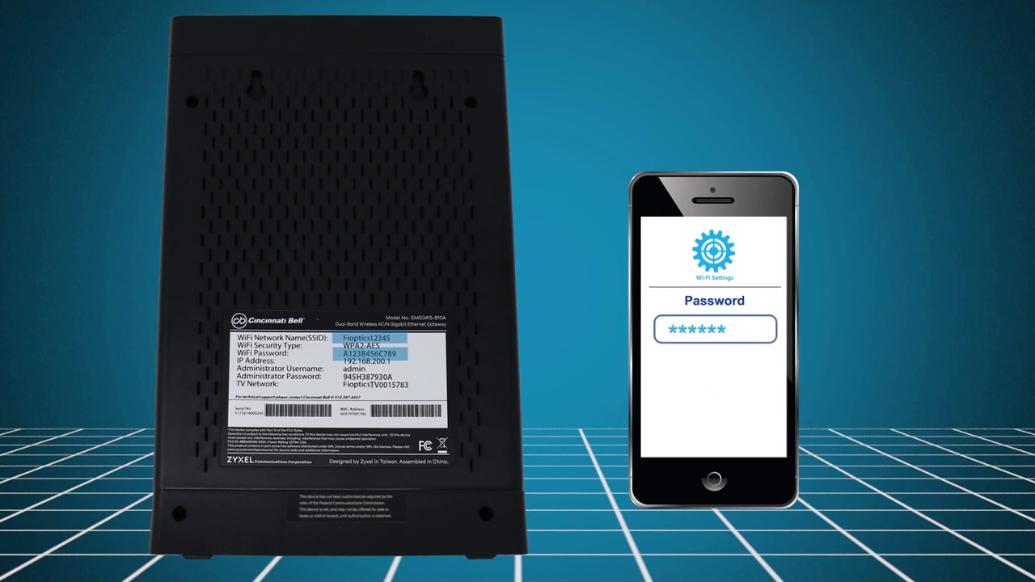